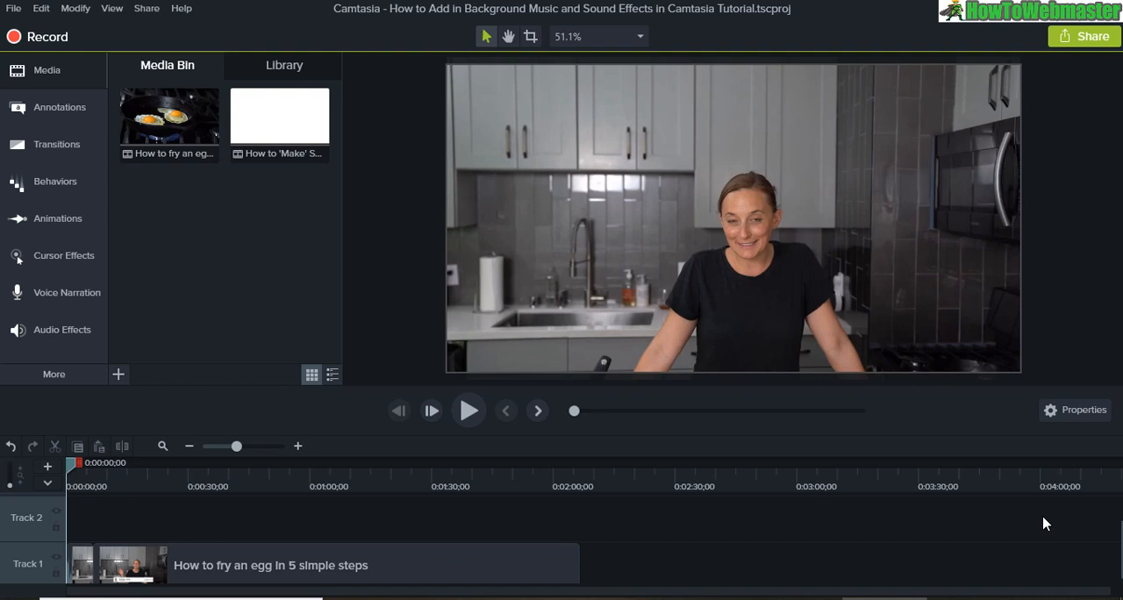
{"action": "mouse_move", "coordinate": [587, 478]}
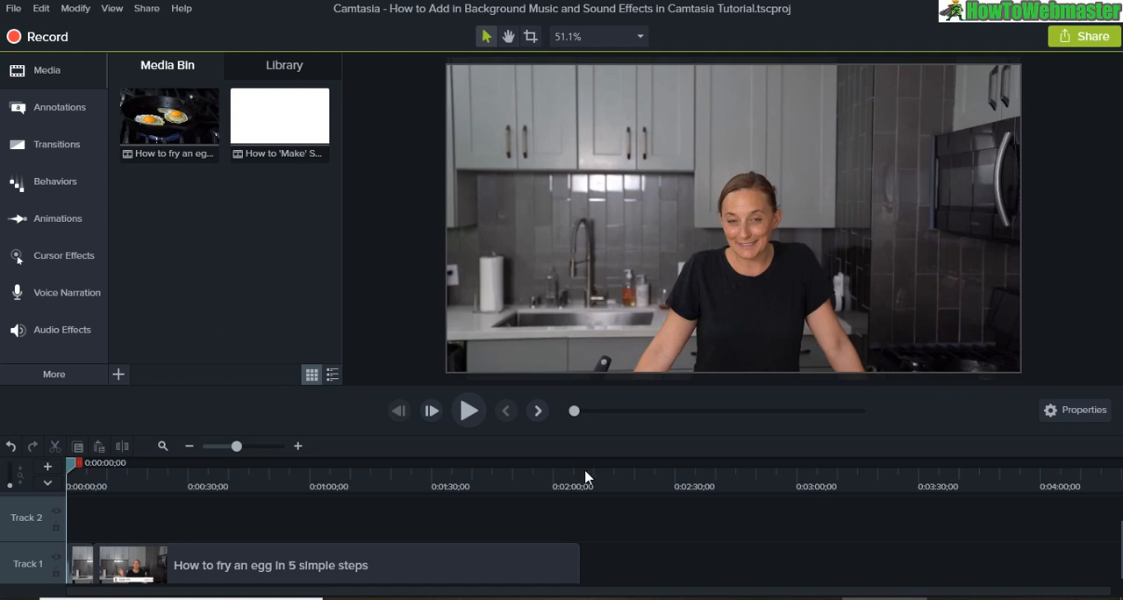
{"action": "mouse_move", "coordinate": [564, 485]}
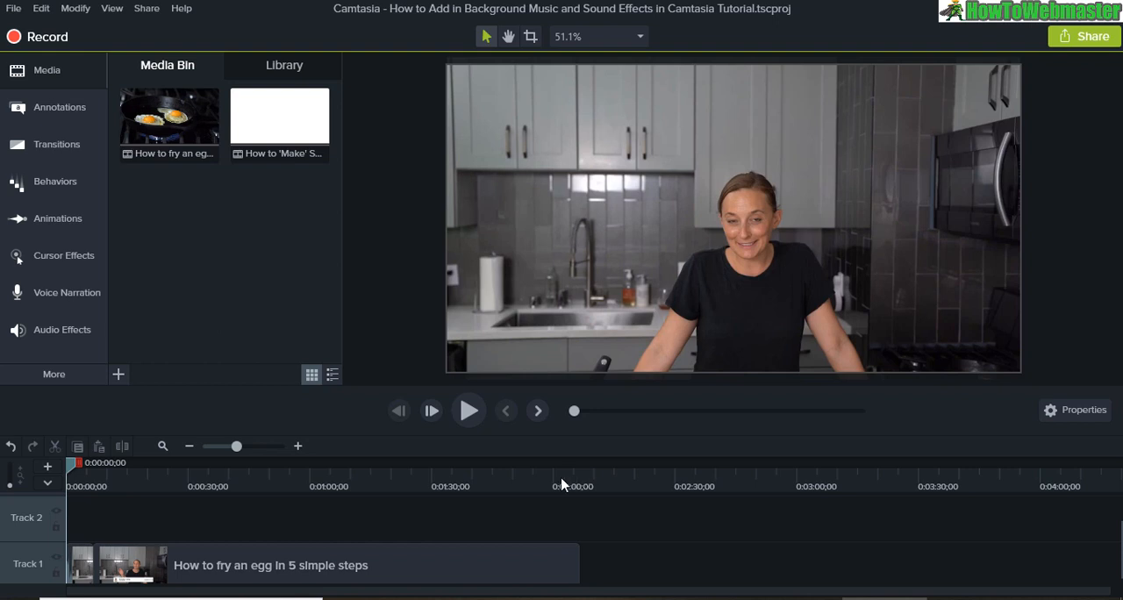
{"action": "mouse_move", "coordinate": [282, 524]}
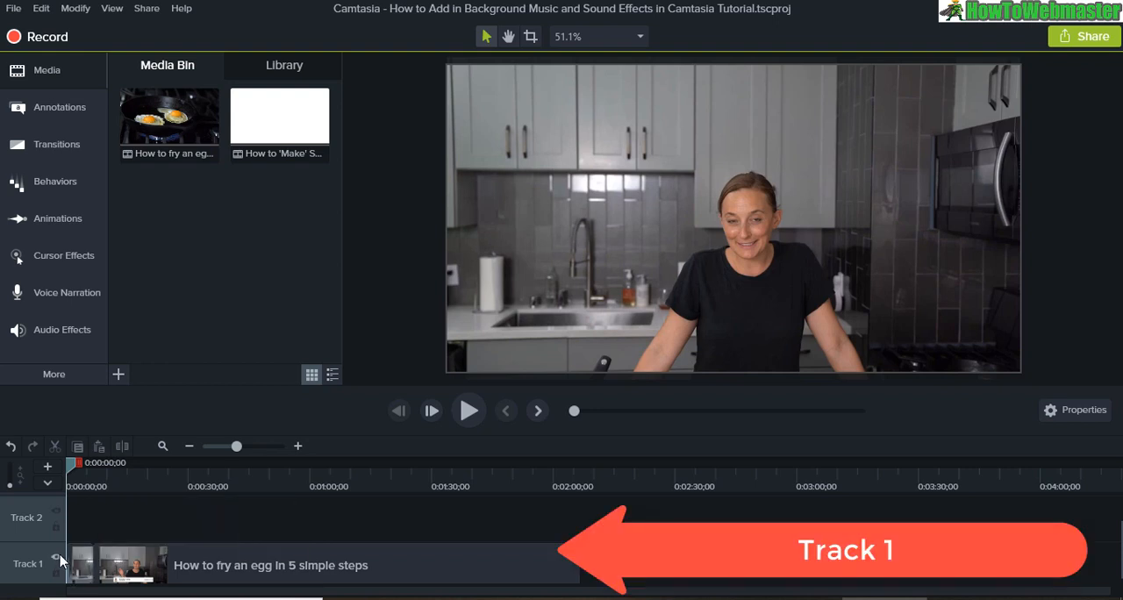
{"action": "mouse_move", "coordinate": [759, 236]}
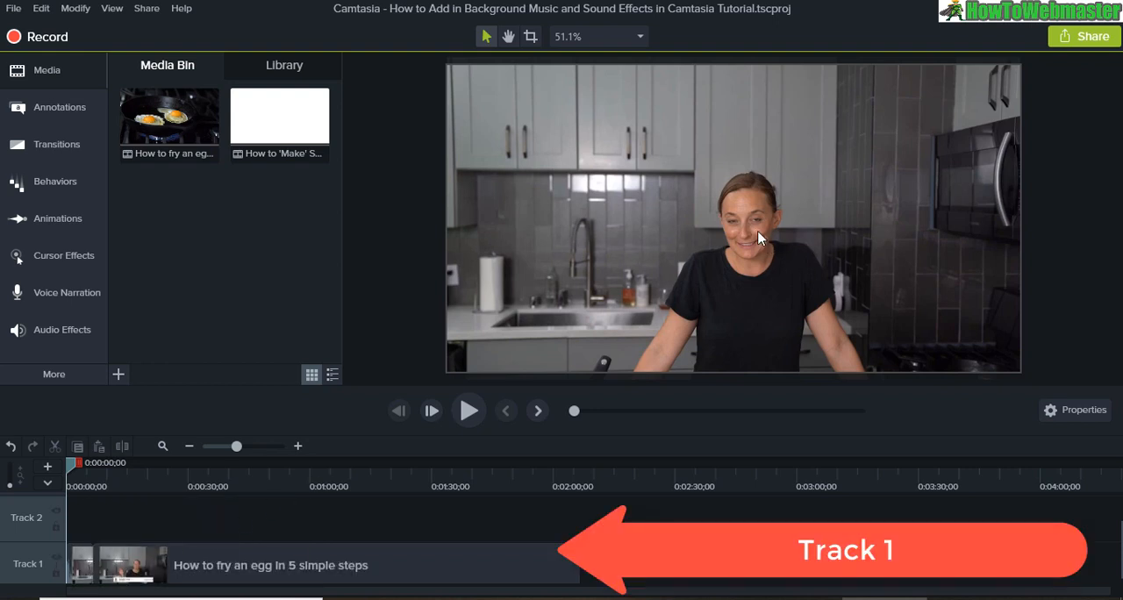
{"action": "mouse_move", "coordinate": [316, 474]}
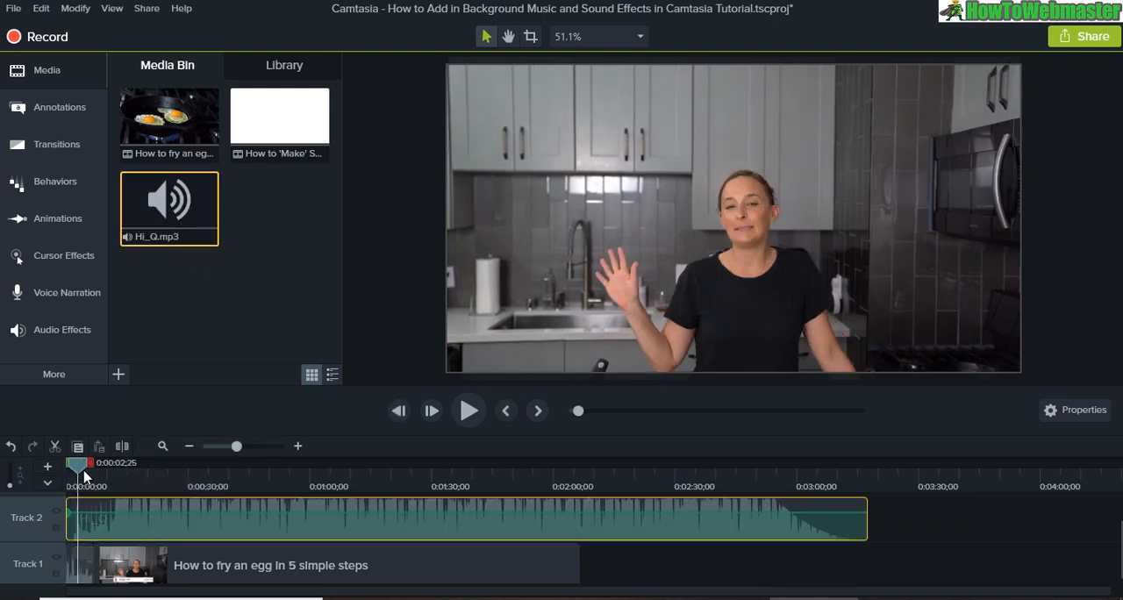
Step: Preview the project with Hi_Q.mp3 under the cooking video for about six seconds
{"action": "left_click", "coordinate": [468, 409]}
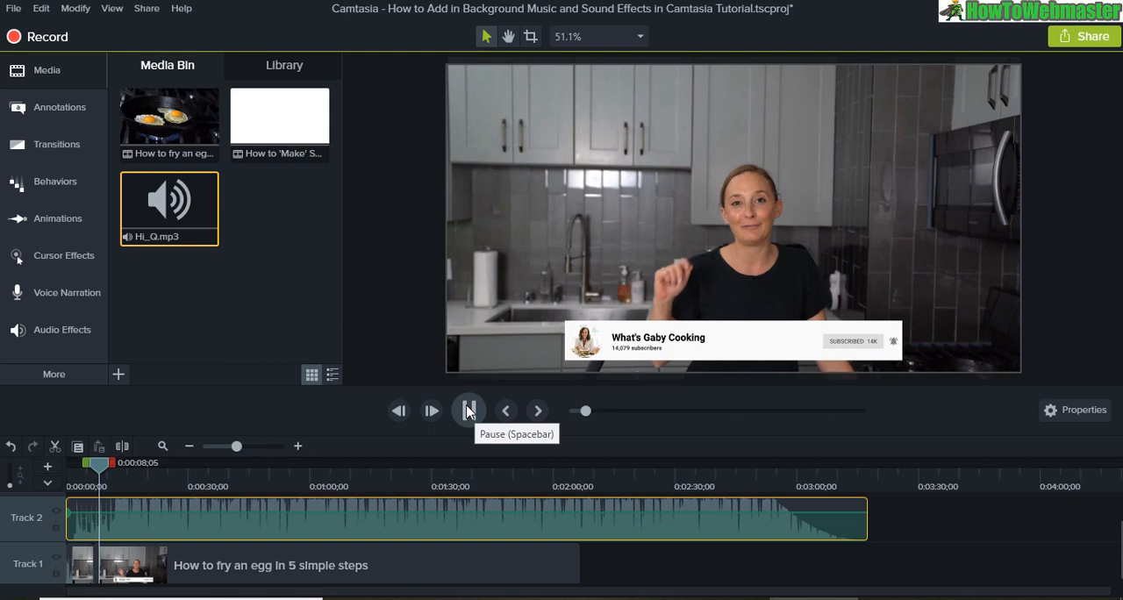
{"action": "left_click", "coordinate": [469, 410]}
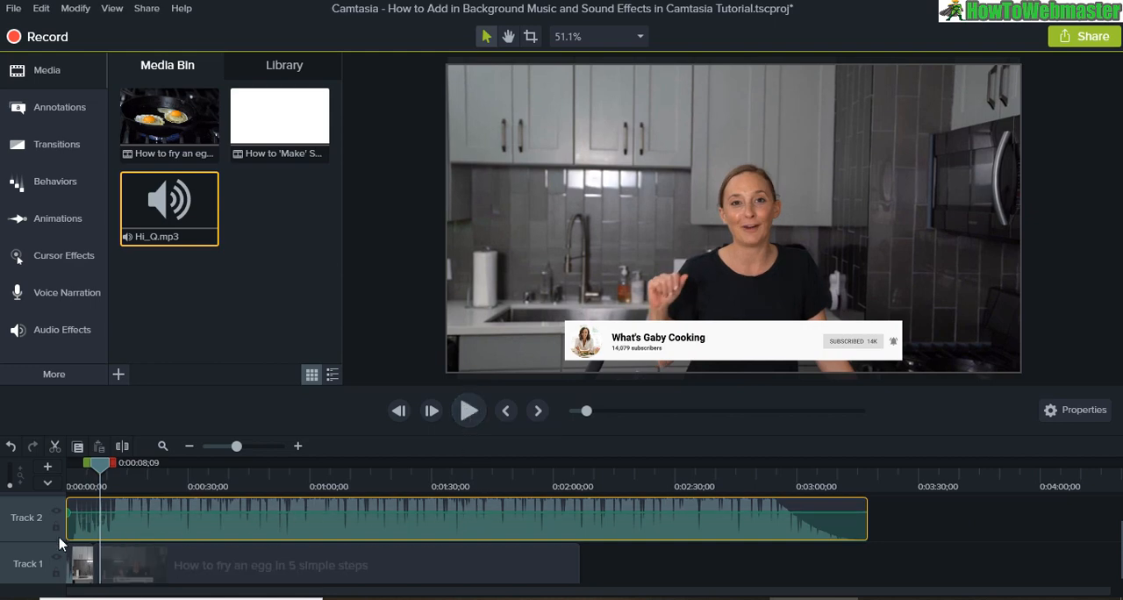
{"action": "mouse_move", "coordinate": [742, 539]}
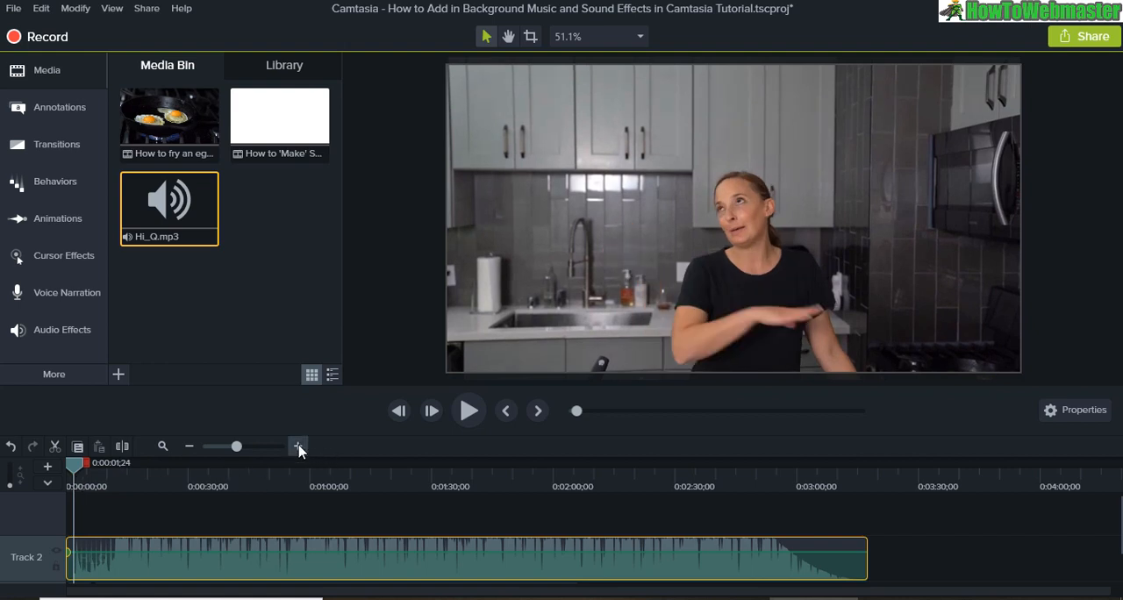
Step: Zoom the timeline so the Hi_Q music clip on Track 2 fills the view
{"action": "left_click", "coordinate": [298, 446]}
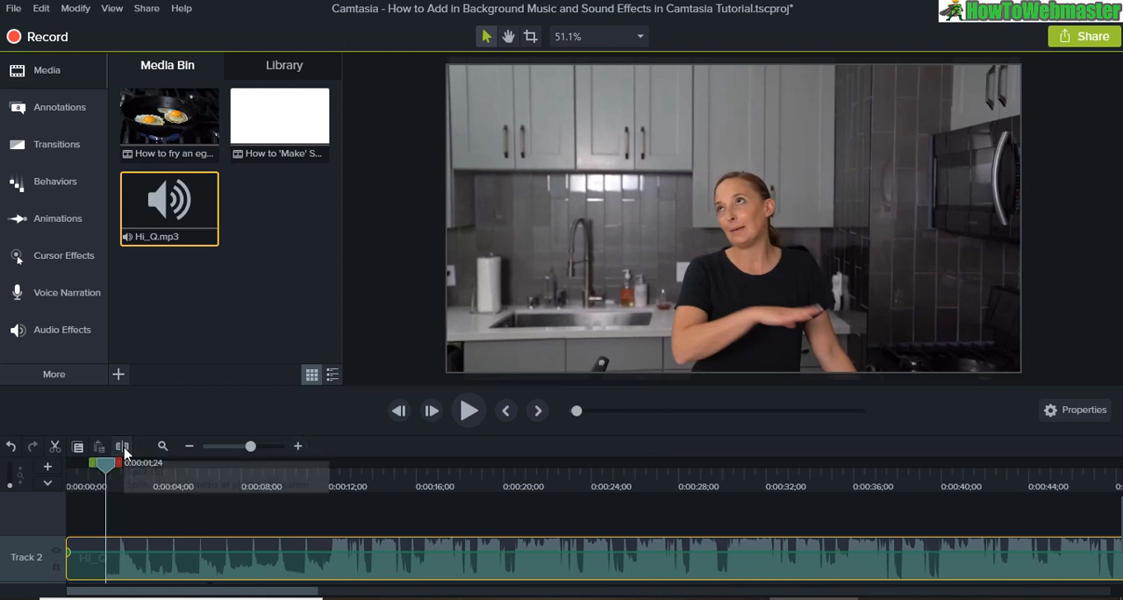
{"action": "left_click", "coordinate": [122, 447]}
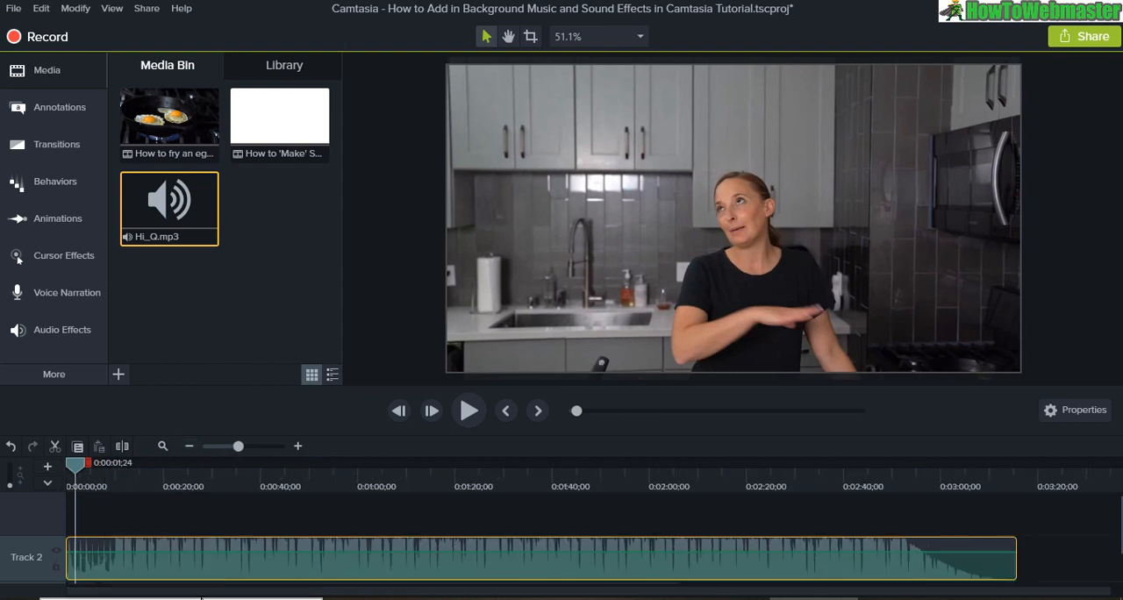
{"action": "mouse_move", "coordinate": [943, 490]}
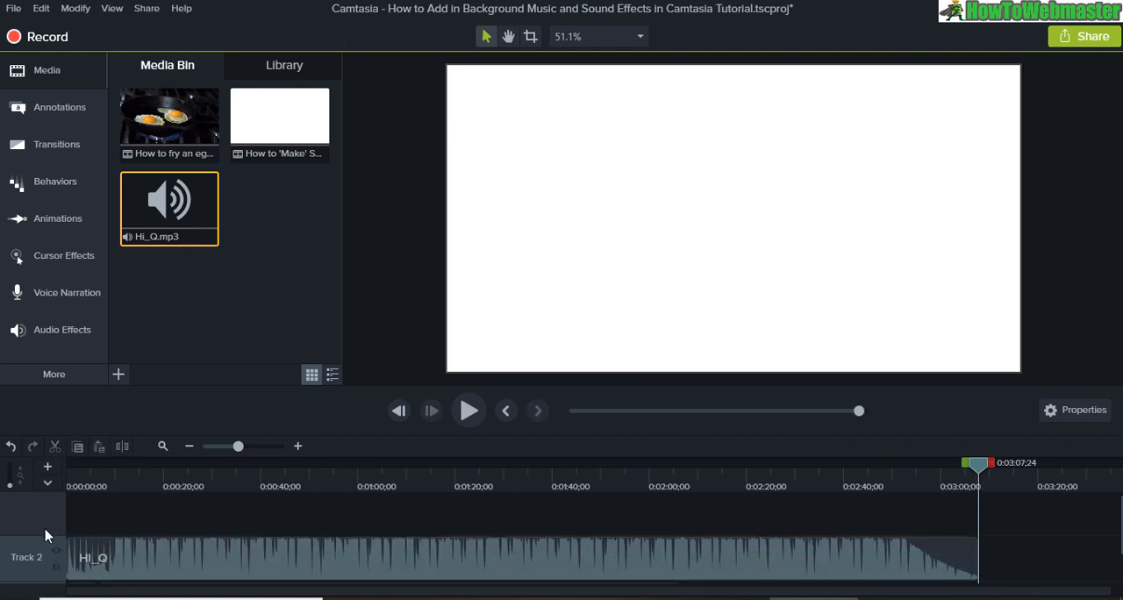
{"action": "mouse_move", "coordinate": [578, 545]}
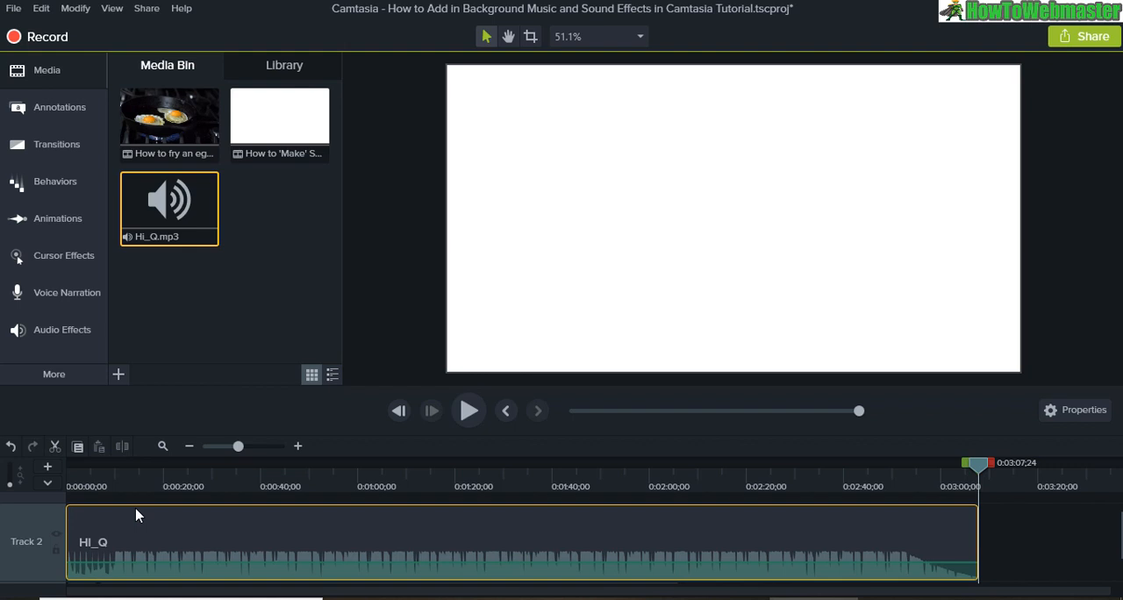
{"action": "mouse_move", "coordinate": [537, 527]}
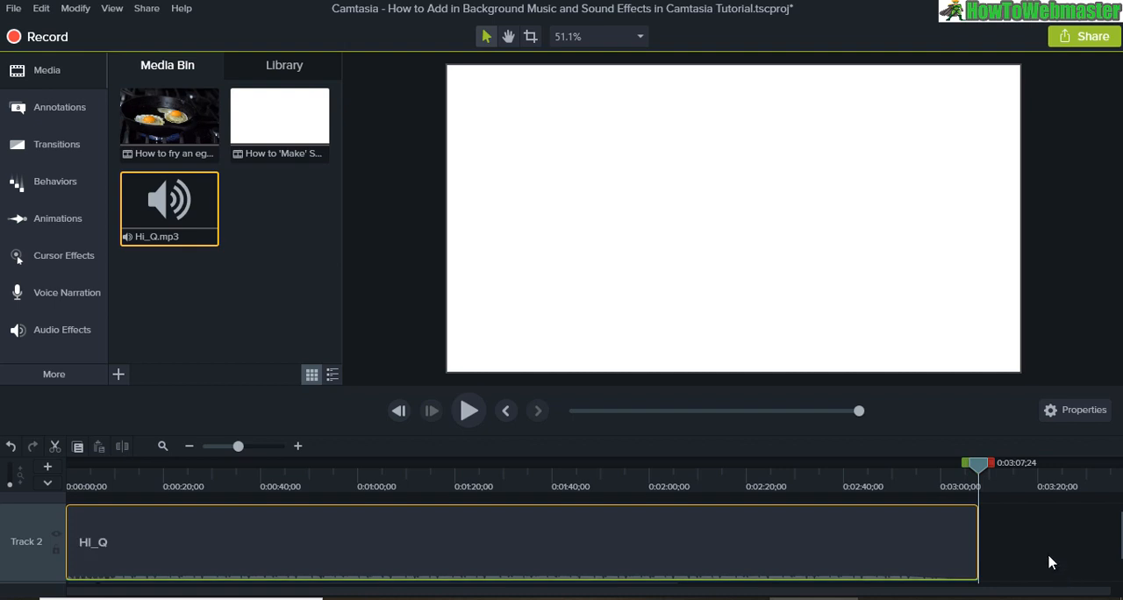
Step: Play the project from the start to hear the lowered Hi_Q music volume
{"action": "left_click", "coordinate": [468, 410]}
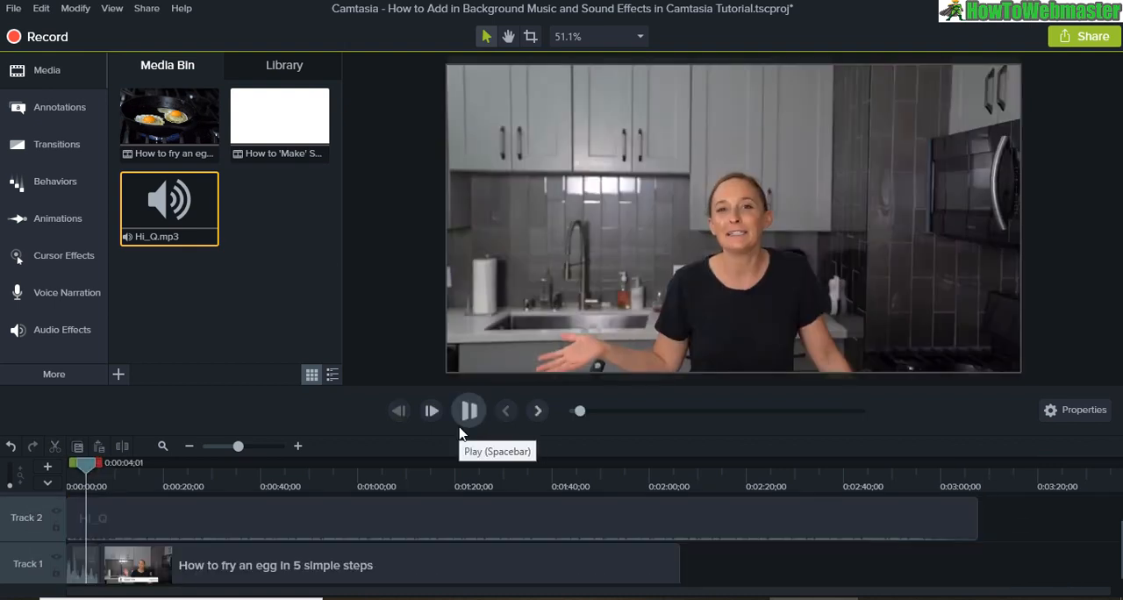
{"action": "left_click", "coordinate": [468, 410]}
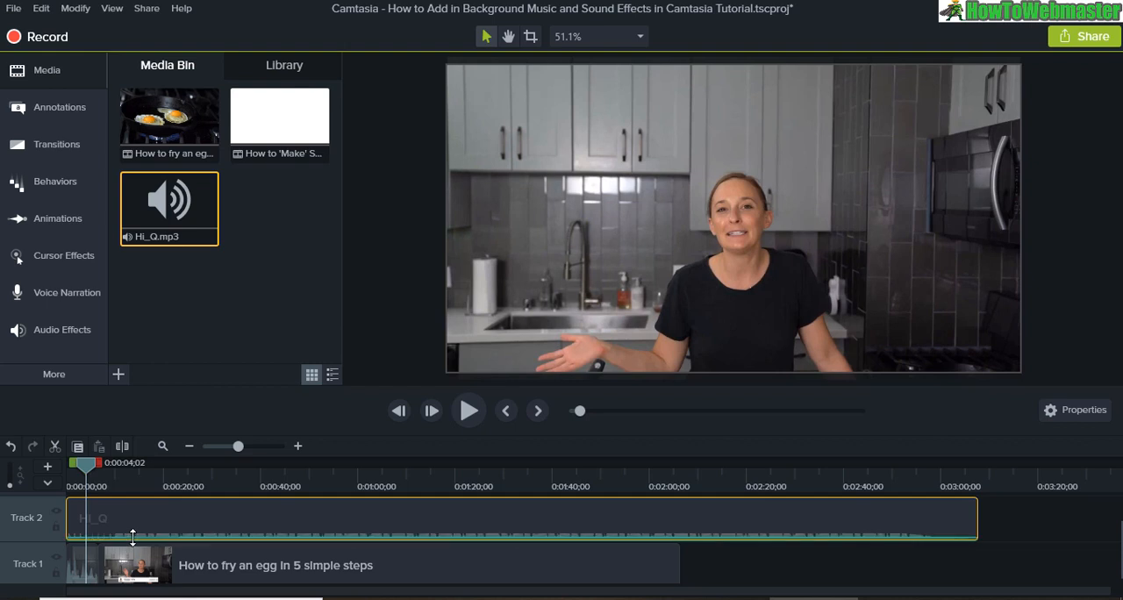
{"action": "mouse_move", "coordinate": [62, 483]}
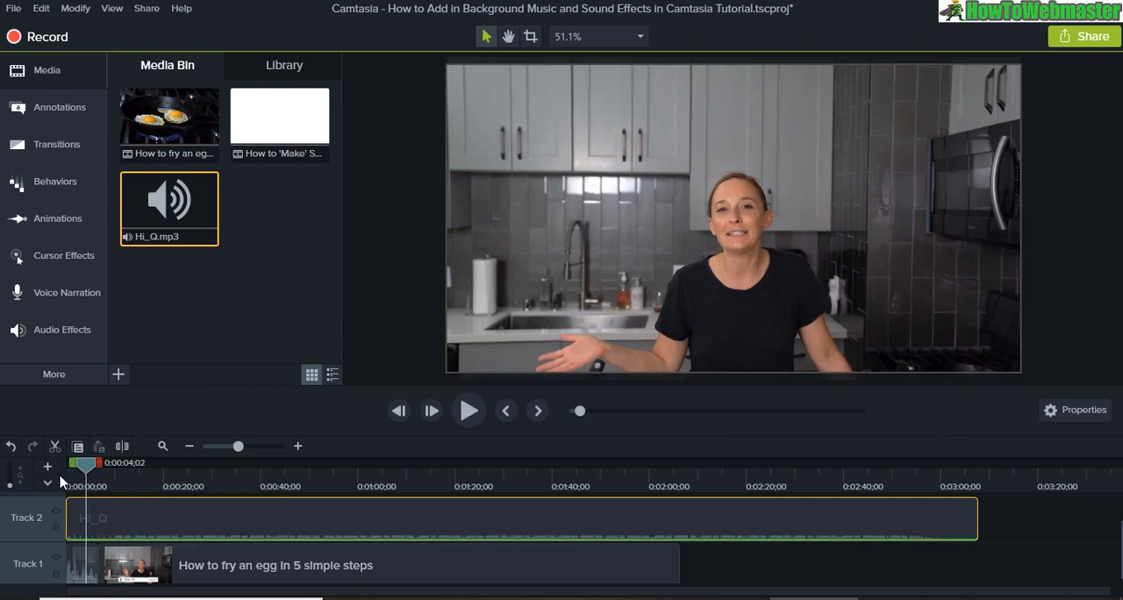
{"action": "left_click", "coordinate": [468, 410]}
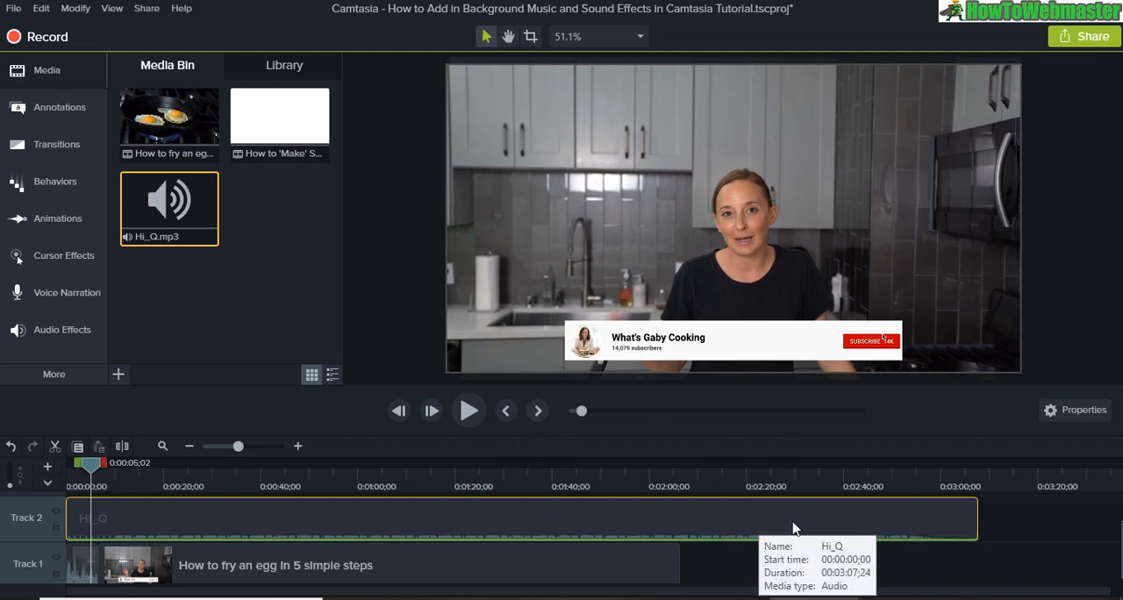
{"action": "mouse_move", "coordinate": [772, 521]}
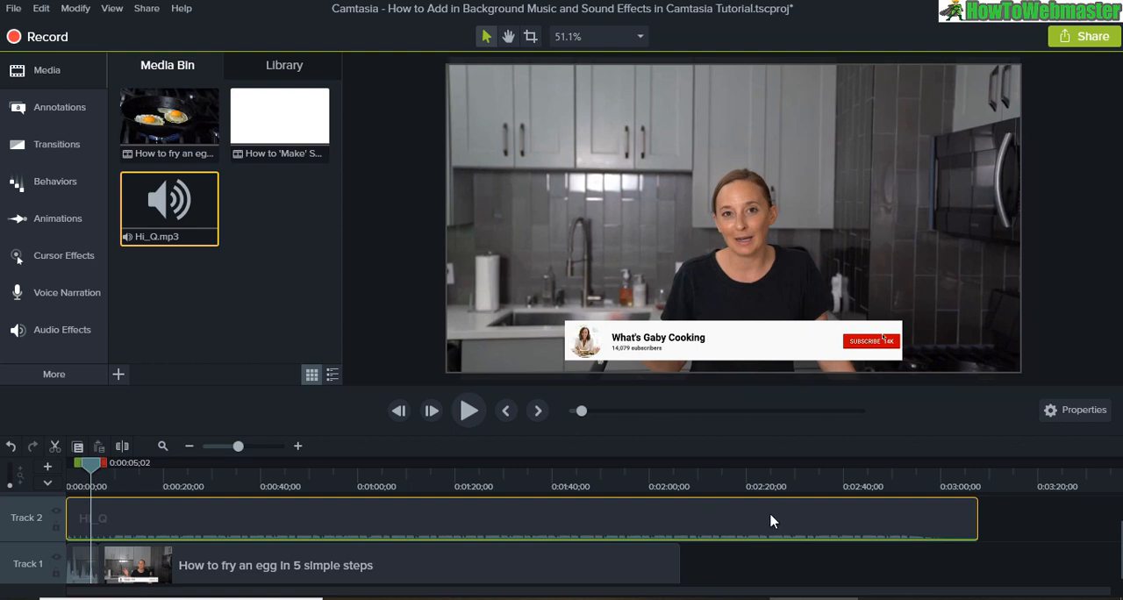
{"action": "mouse_move", "coordinate": [732, 548]}
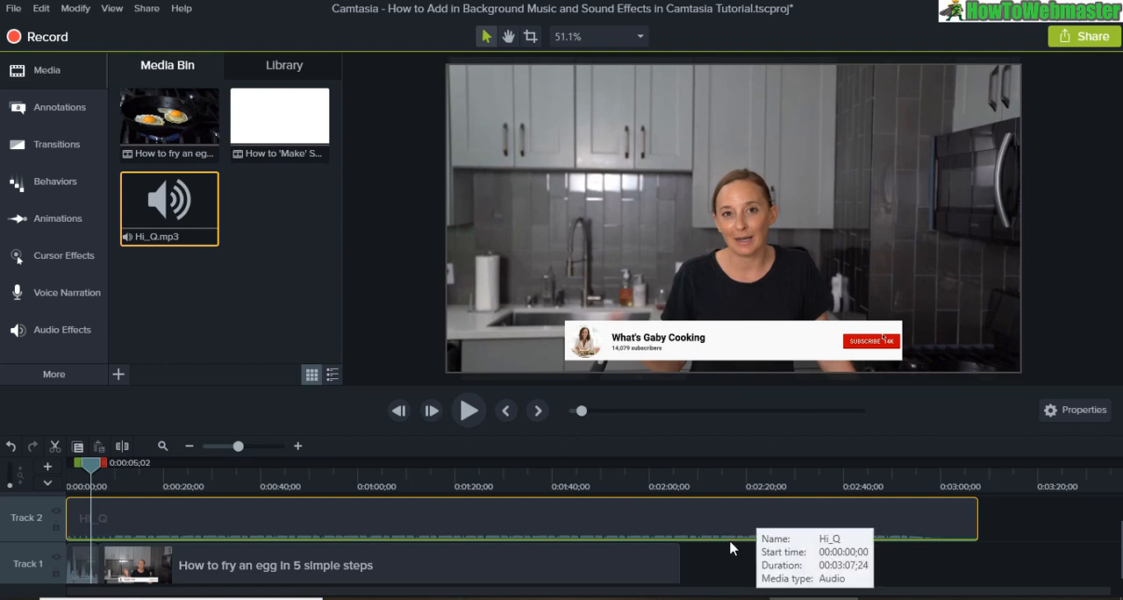
{"action": "mouse_move", "coordinate": [515, 463]}
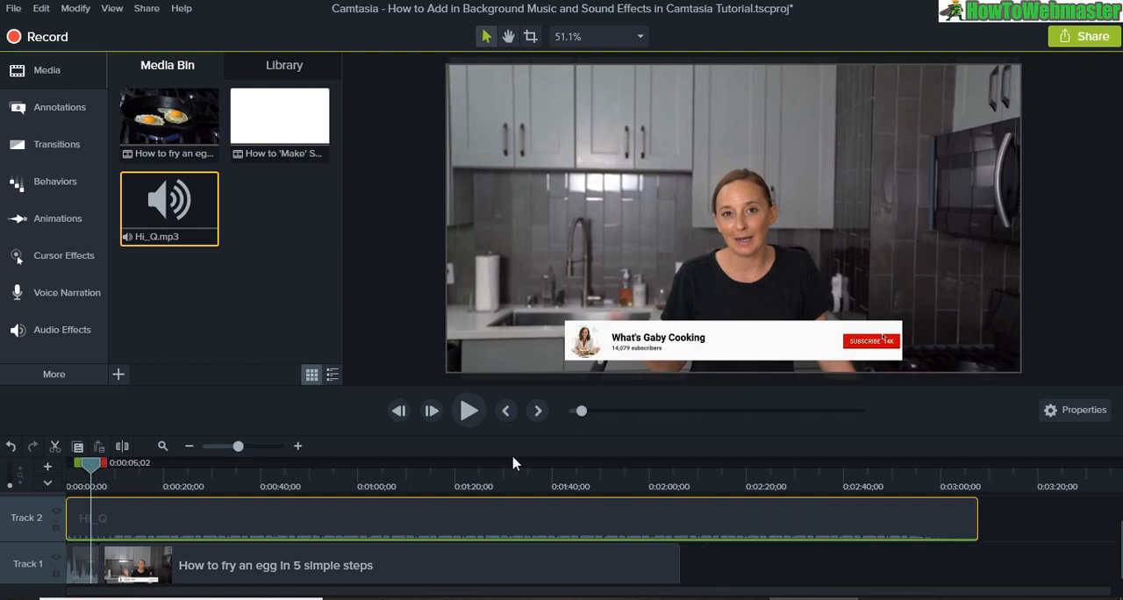
{"action": "mouse_move", "coordinate": [342, 528]}
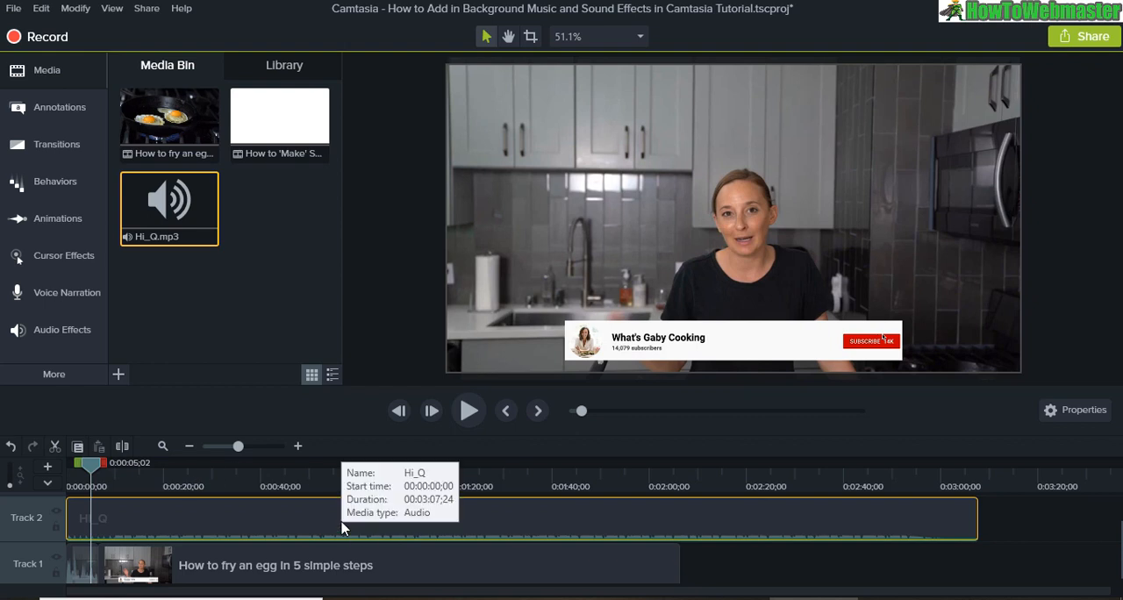